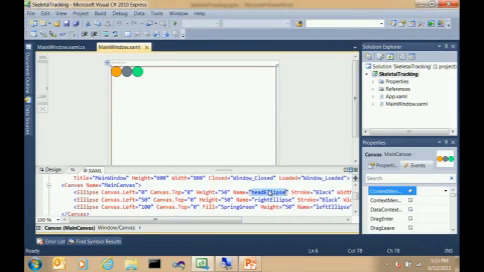
pyautogui.click(108, 77)
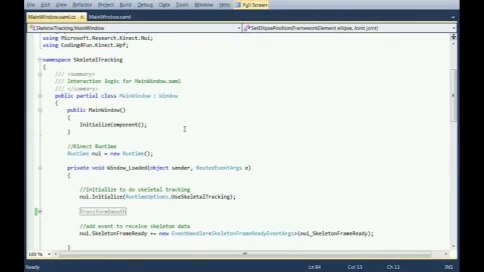
pyautogui.scroll(-3)
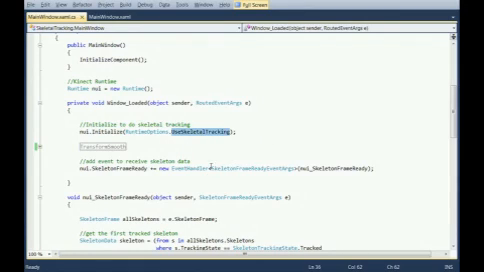
pyautogui.scroll(-3)
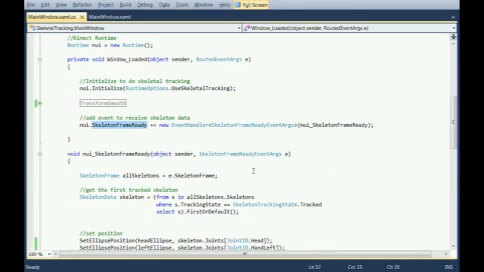
pyautogui.scroll(-3)
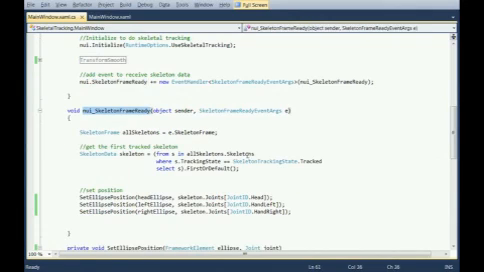
pyautogui.scroll(-3)
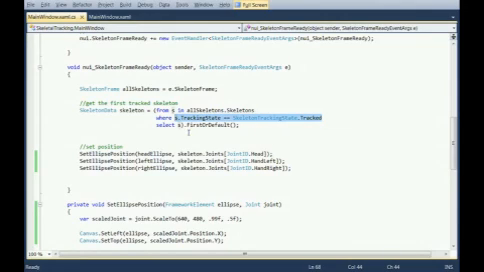
pyautogui.scroll(3)
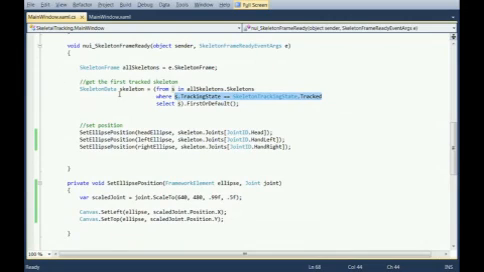